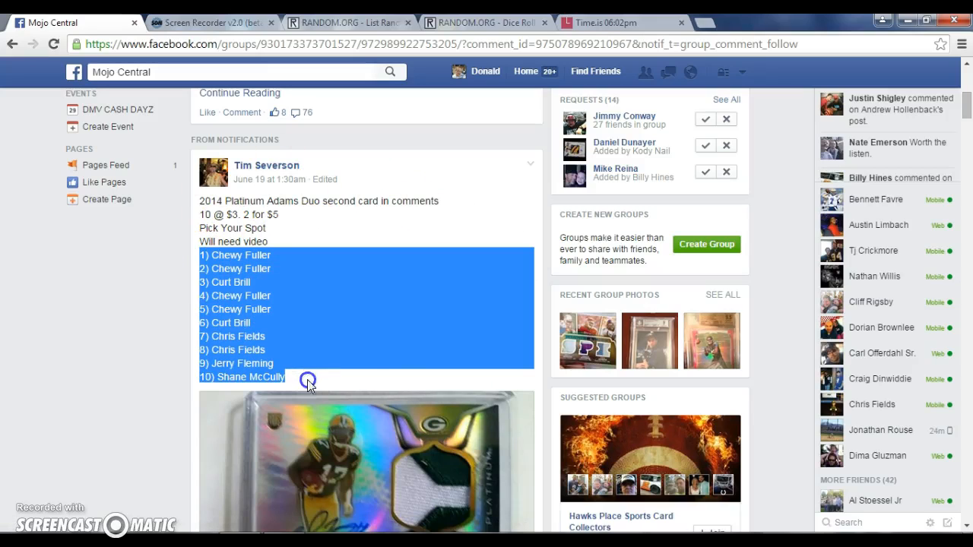
- Review the Facebook card-break post and check the current time on Time.is
{"action": "scroll", "scroll_direction": "down", "scroll_amount": 3}
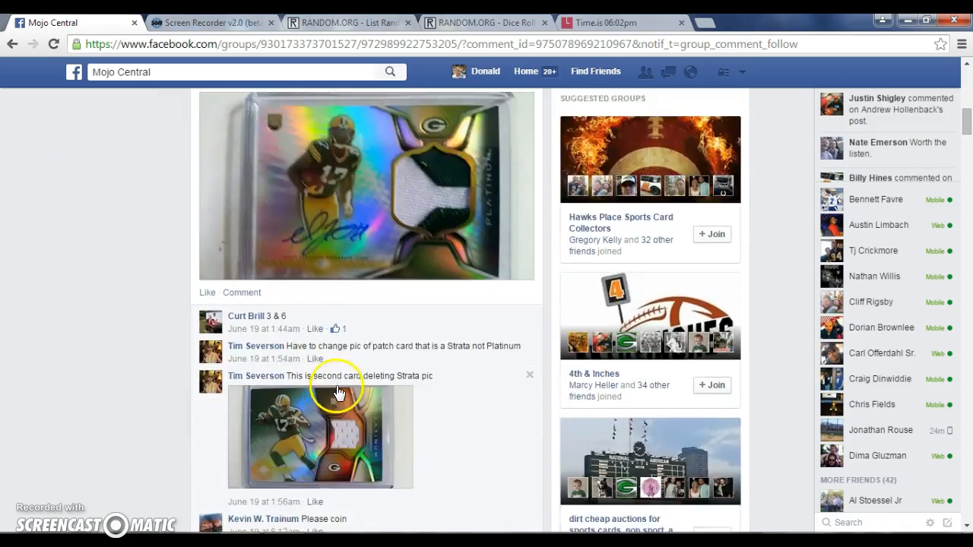
{"action": "scroll", "scroll_direction": "down", "scroll_amount": 3}
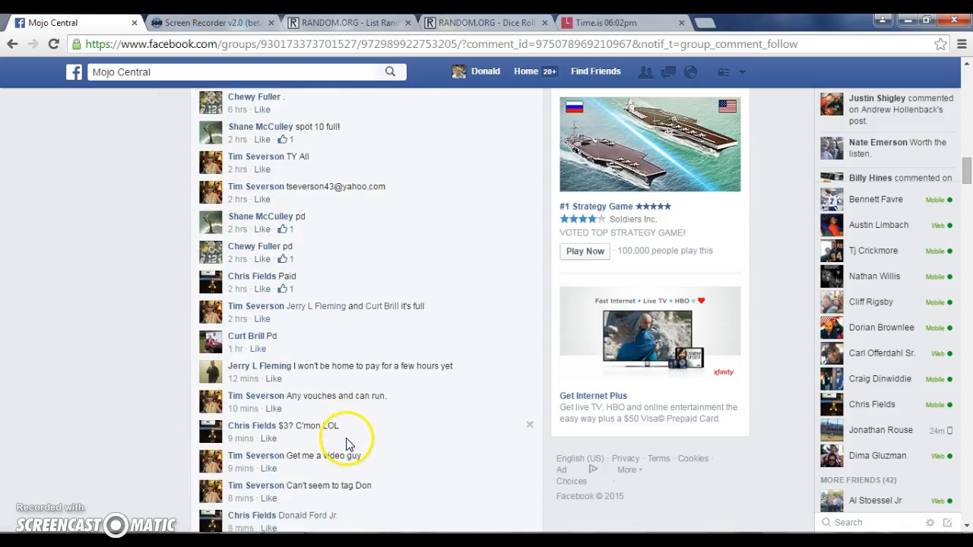
{"action": "scroll", "scroll_direction": "down", "scroll_amount": 3}
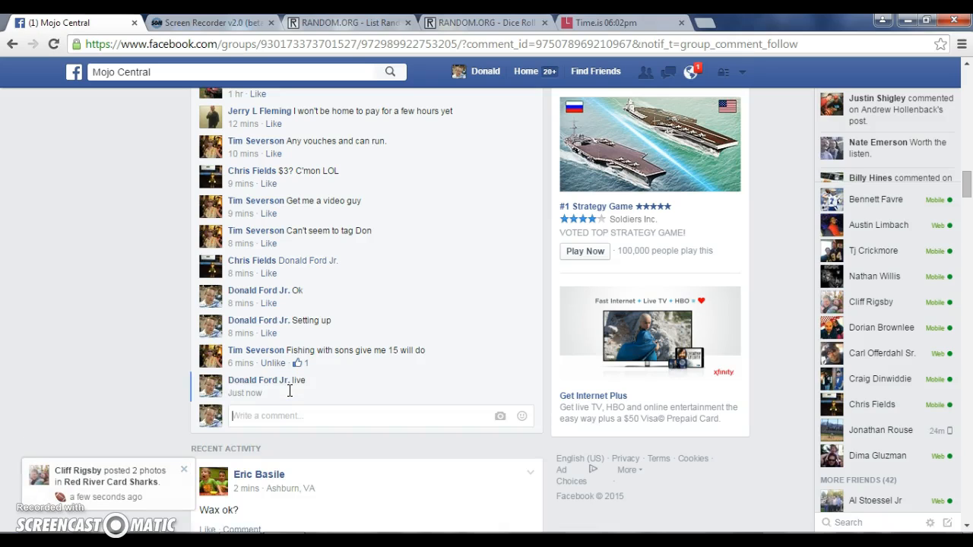
{"action": "left_click", "coordinate": [616, 23]}
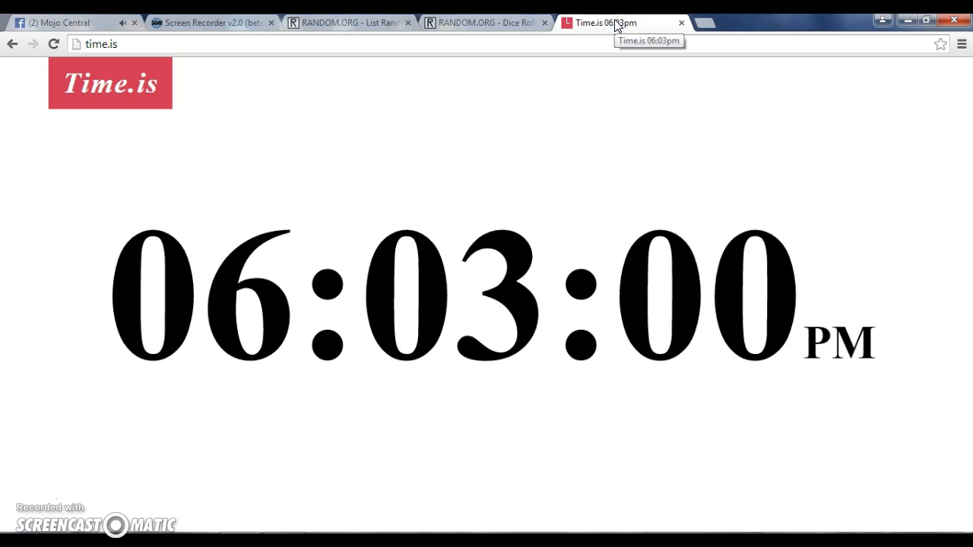
{"action": "left_click", "coordinate": [346, 23]}
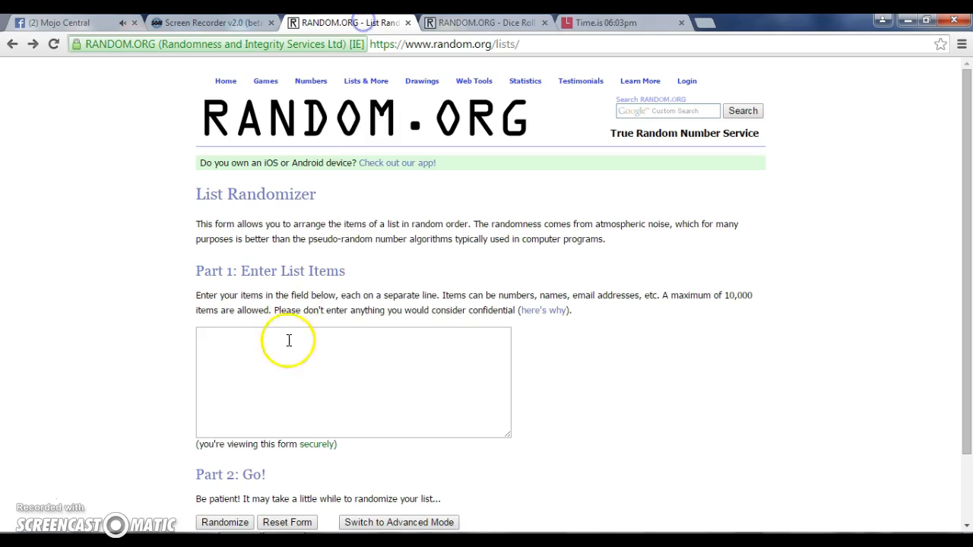
{"action": "type", "text": "1) Chewy Fuller"}
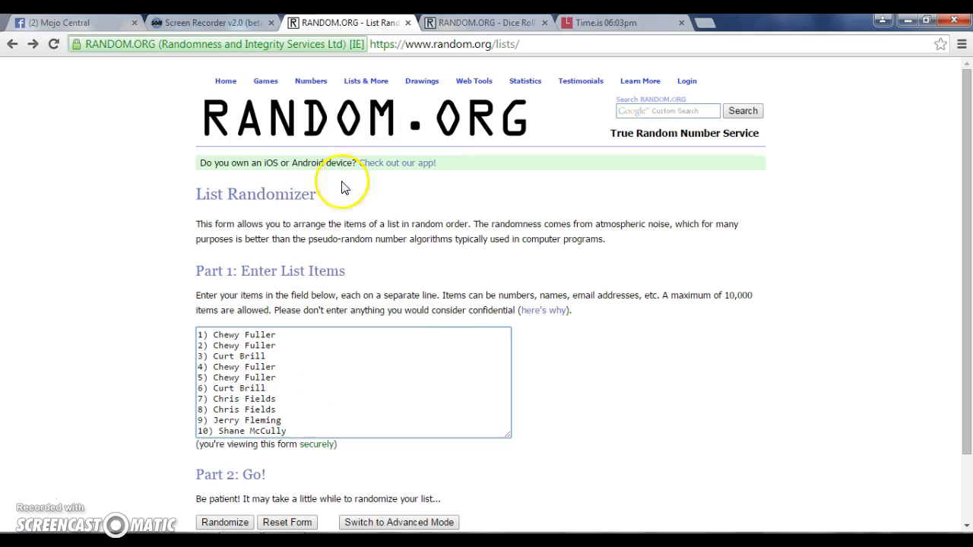
- Roll two dice on RANDOM.ORG getting 6 and 1 for a total of 7, then check the time
{"action": "left_click", "coordinate": [484, 23]}
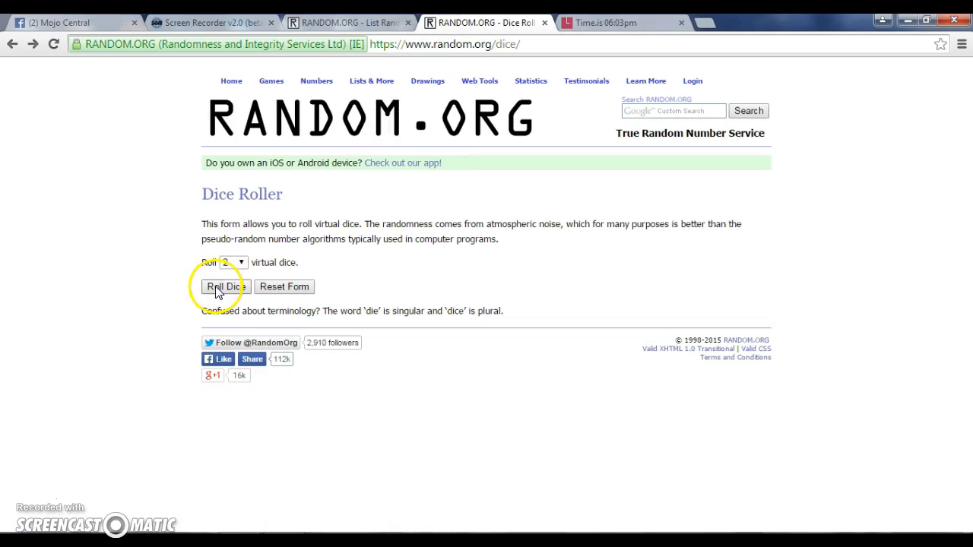
{"action": "left_click", "coordinate": [222, 286]}
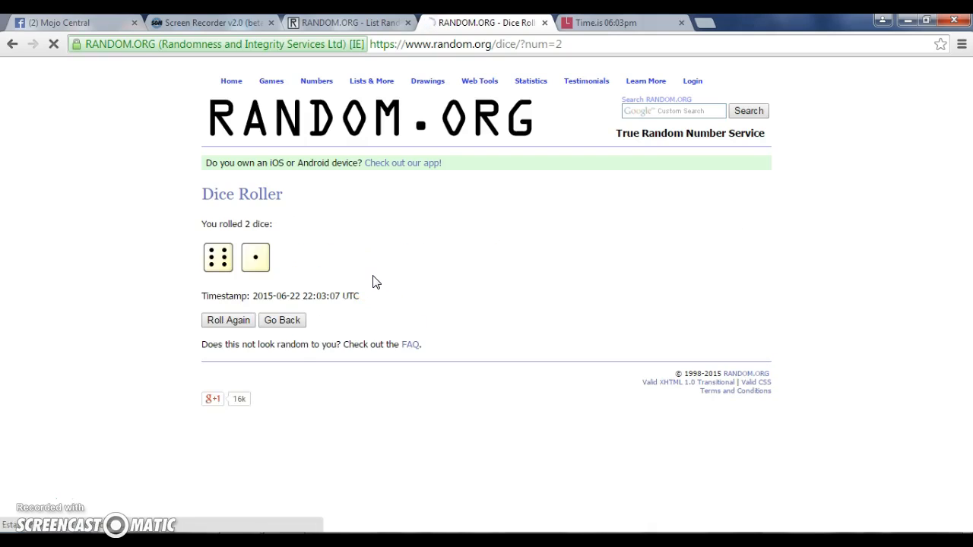
{"action": "left_click", "coordinate": [616, 23]}
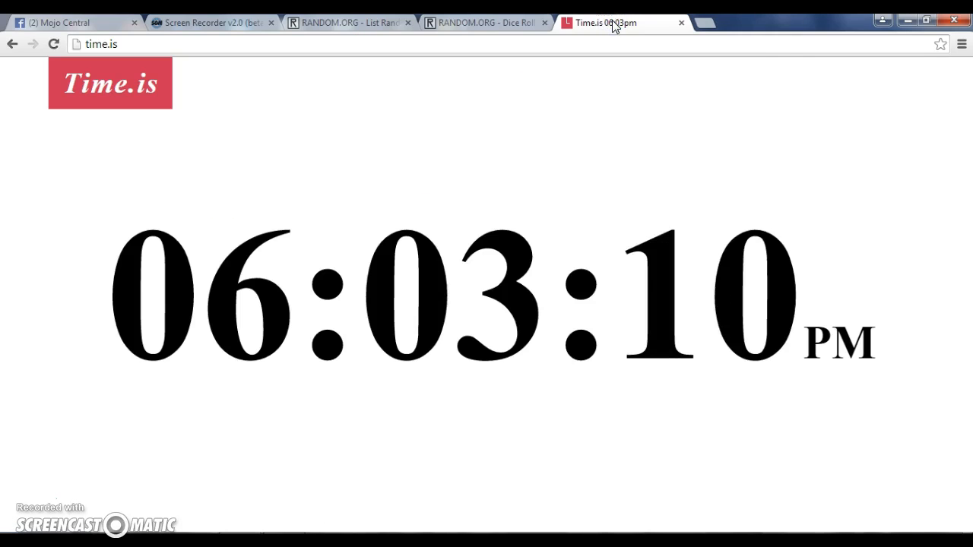
{"action": "left_click", "coordinate": [346, 23]}
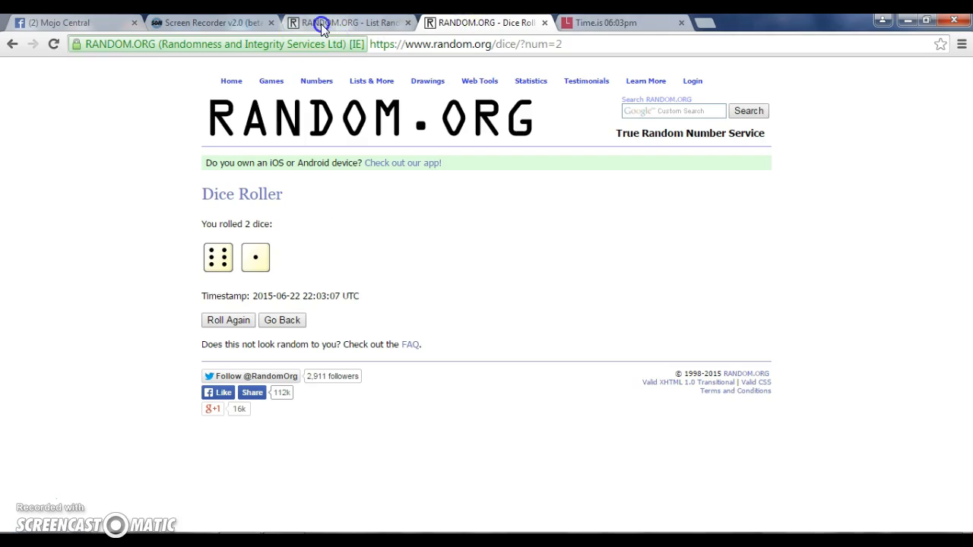
- Shuffle the ten-spot list up to six times and check the time on Time.is
{"action": "left_click", "coordinate": [346, 23]}
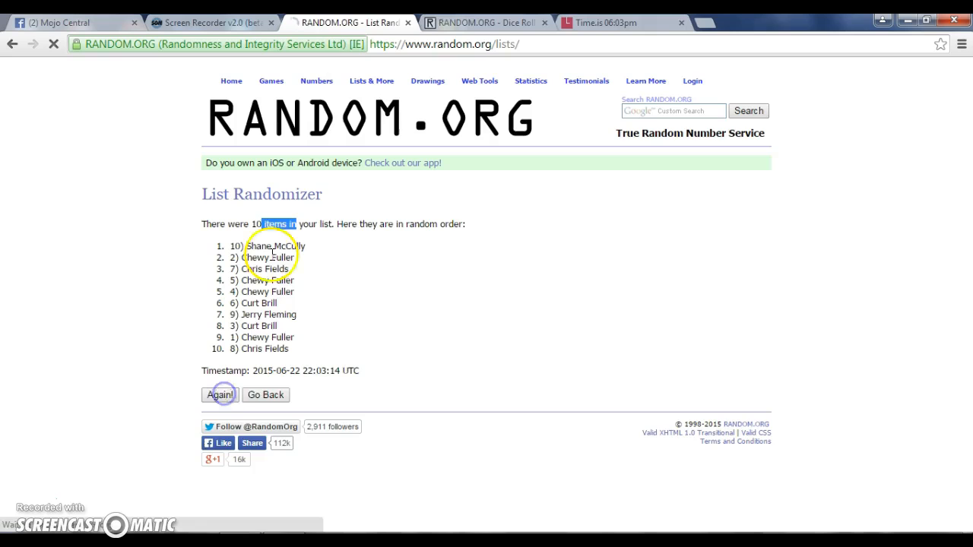
{"action": "left_click", "coordinate": [222, 396]}
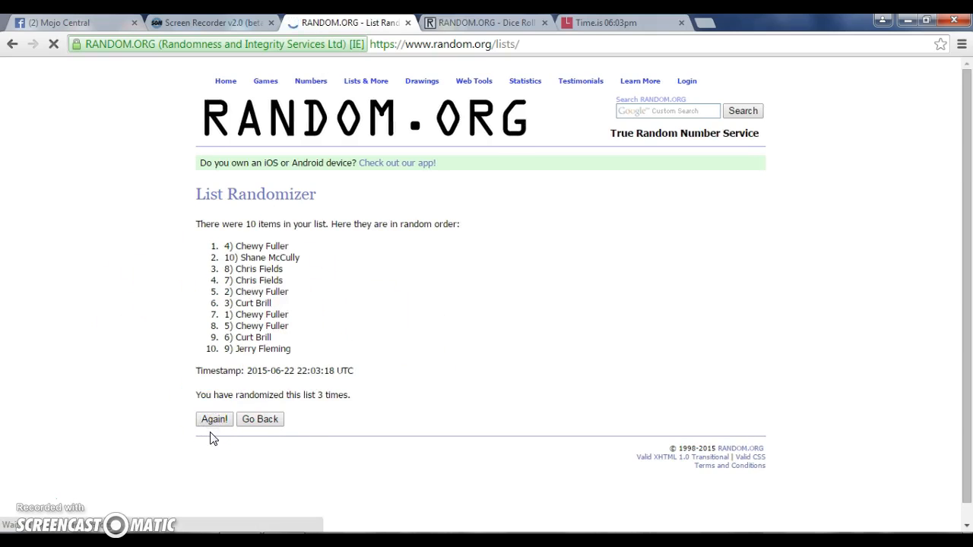
{"action": "left_click", "coordinate": [212, 419]}
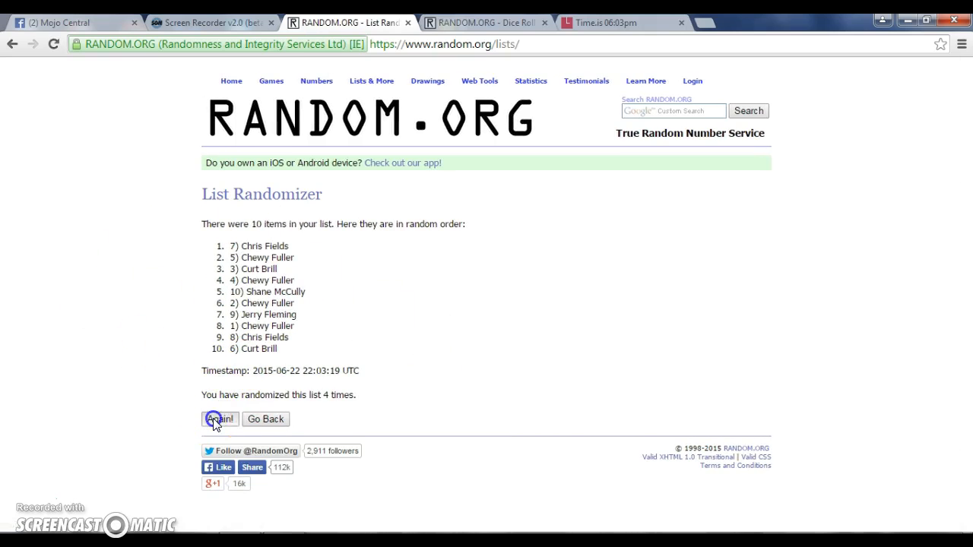
{"action": "left_click", "coordinate": [219, 420]}
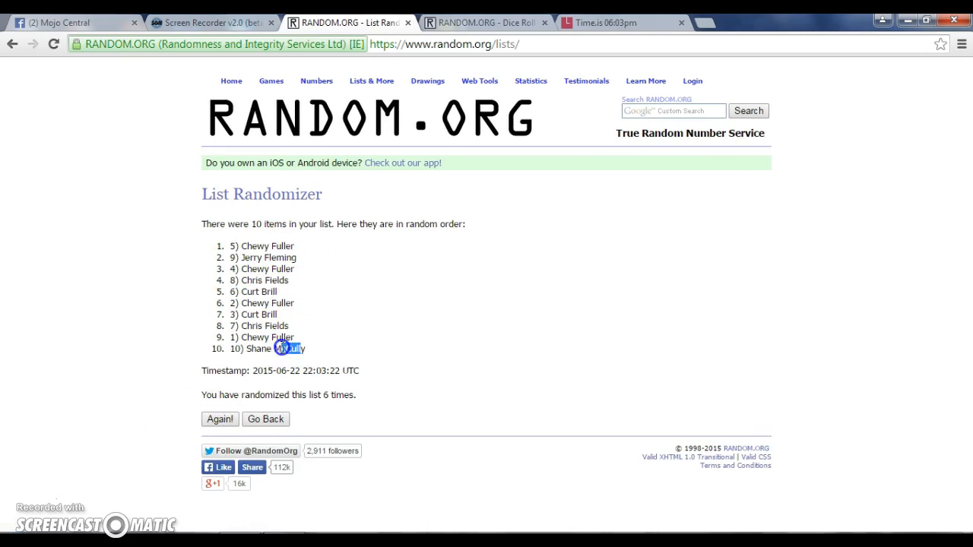
{"action": "left_click", "coordinate": [483, 22]}
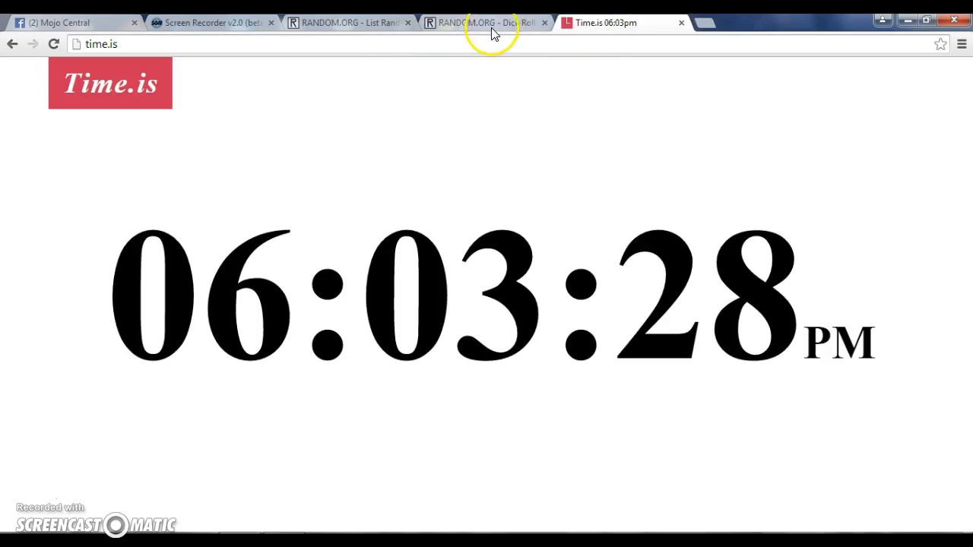
{"action": "left_click", "coordinate": [347, 23]}
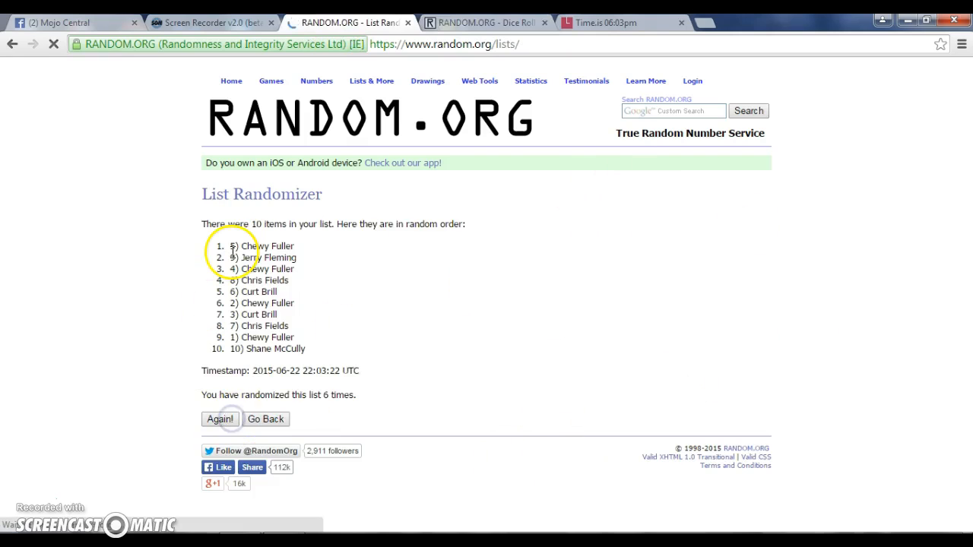
{"action": "left_click", "coordinate": [219, 420]}
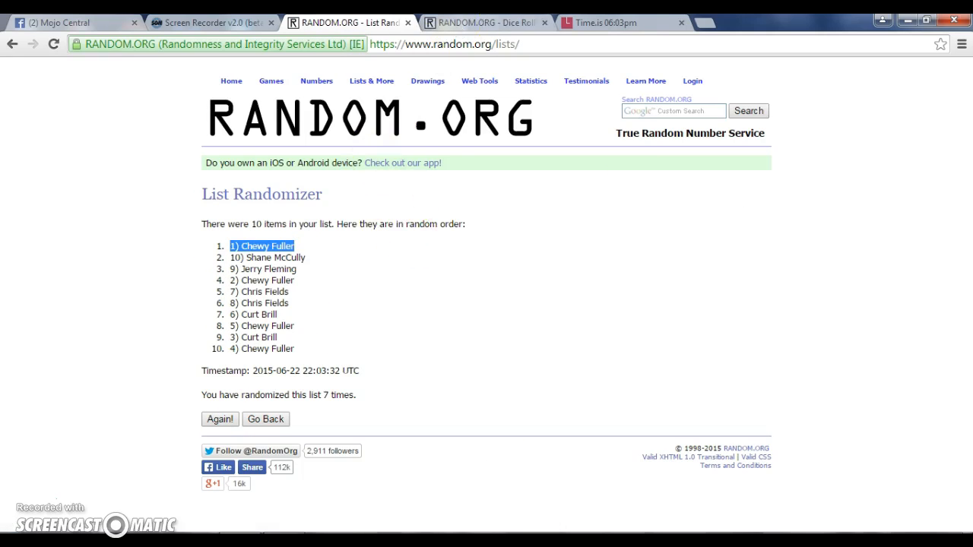
{"action": "left_click", "coordinate": [621, 23]}
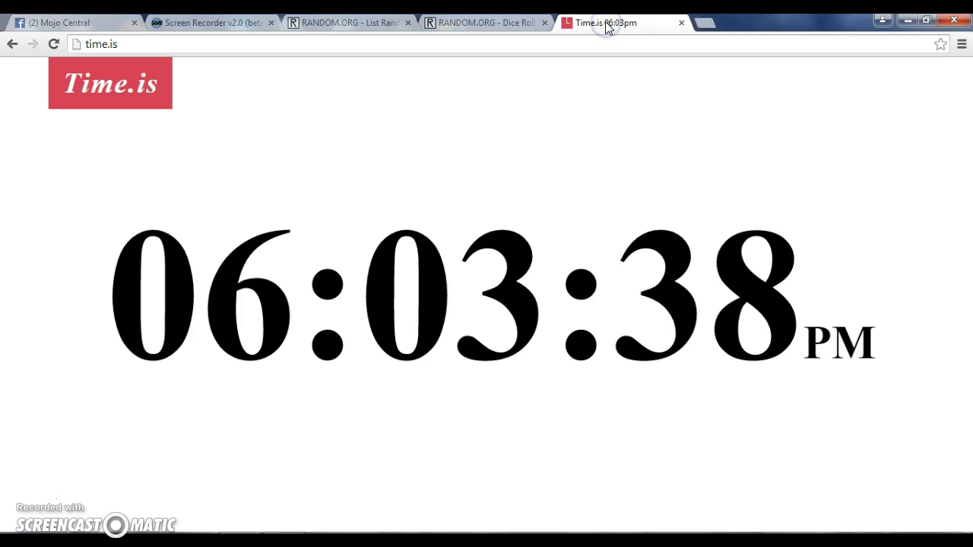
{"action": "left_click", "coordinate": [486, 23]}
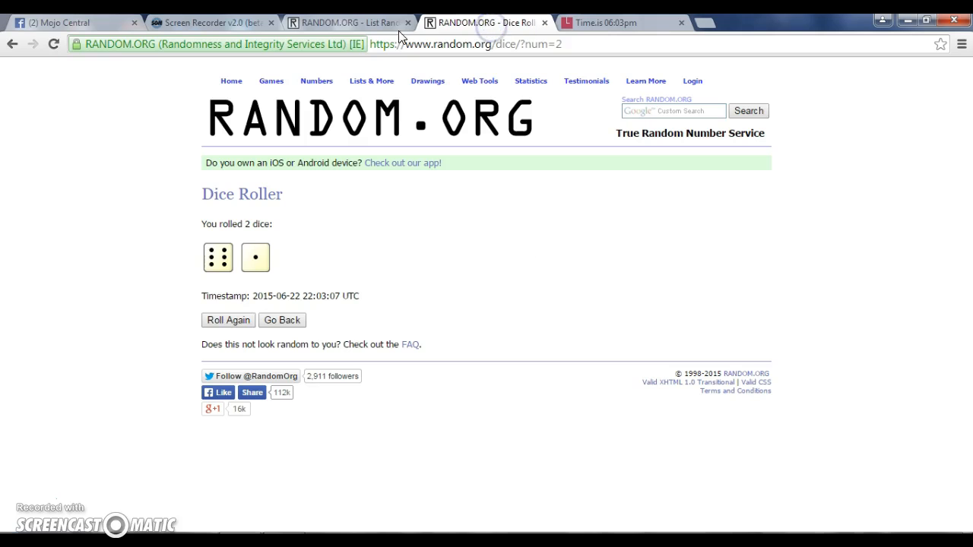
- Recheck the seven-times-shuffled list and post 'done' on the Facebook card-break thread
{"action": "left_click", "coordinate": [346, 22]}
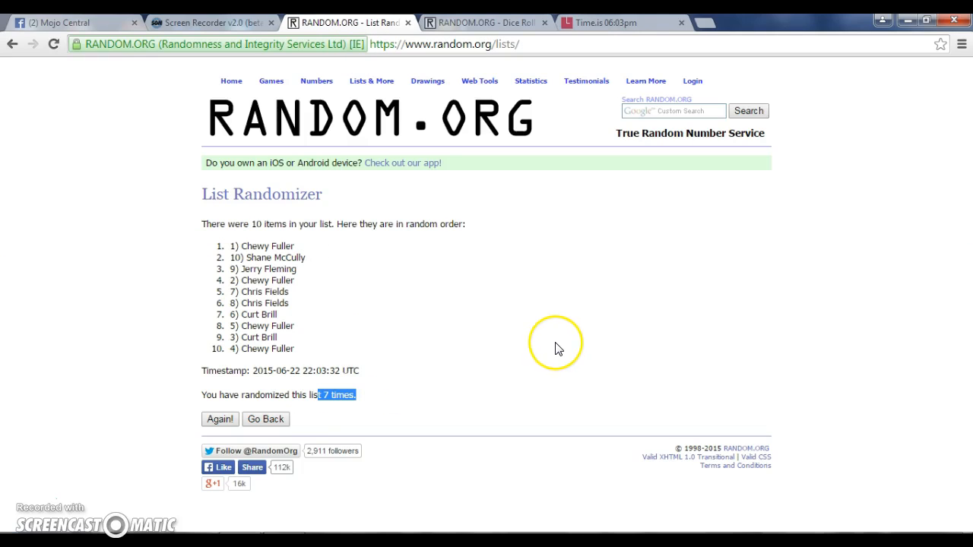
{"action": "left_click", "coordinate": [69, 23]}
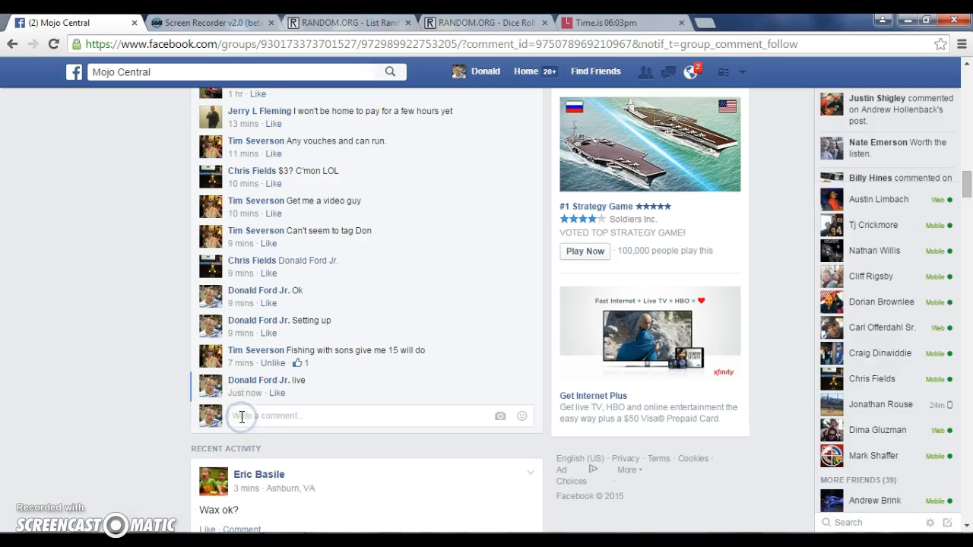
{"action": "type", "text": "done"}
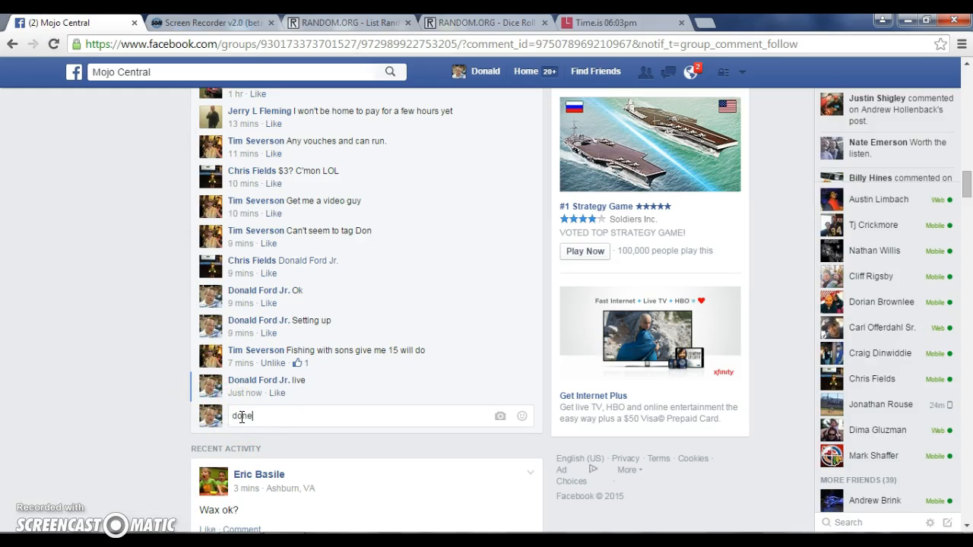
{"action": "key", "text": "enter"}
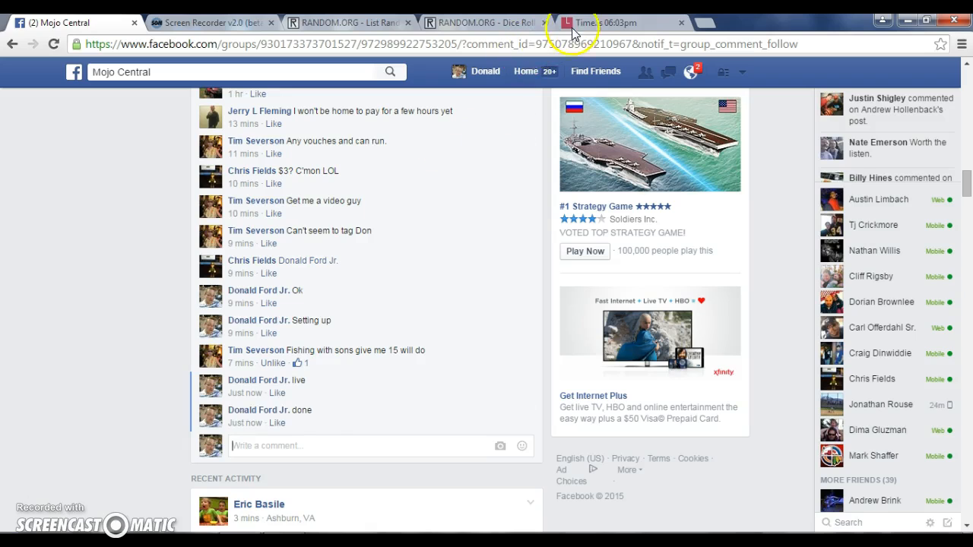